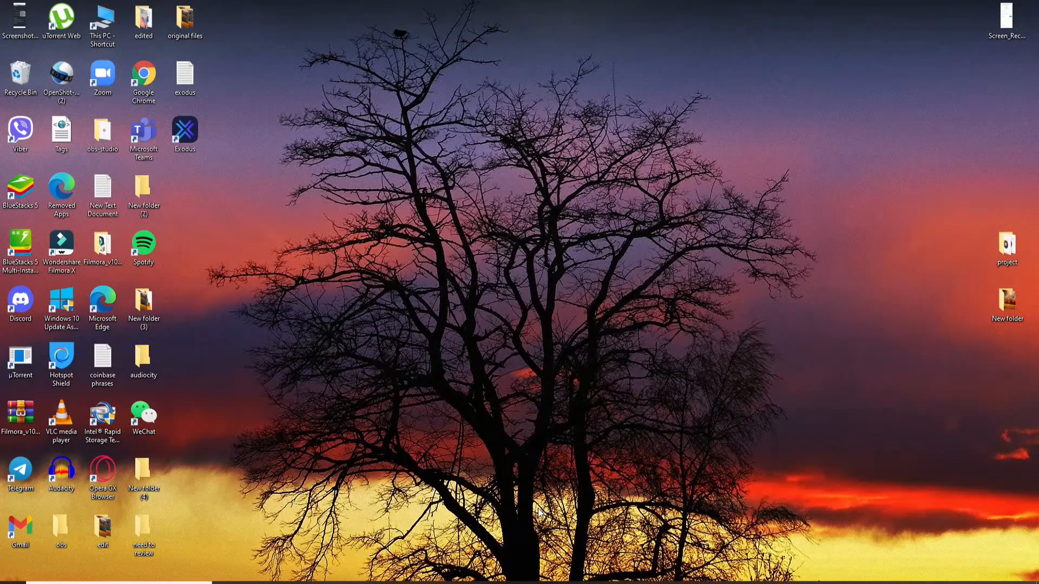
mouse_move(553, 247)
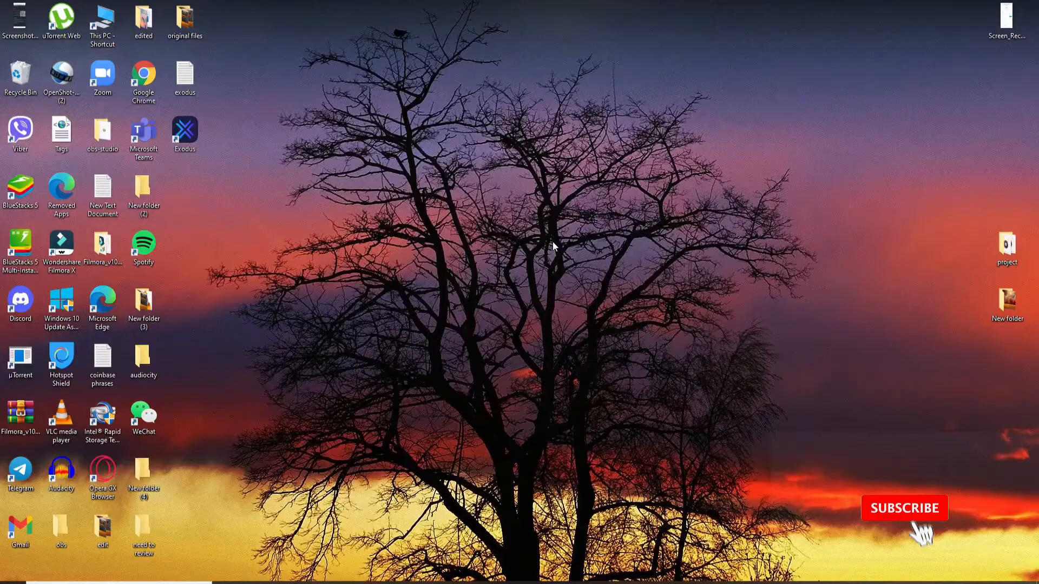
left_click(903, 508)
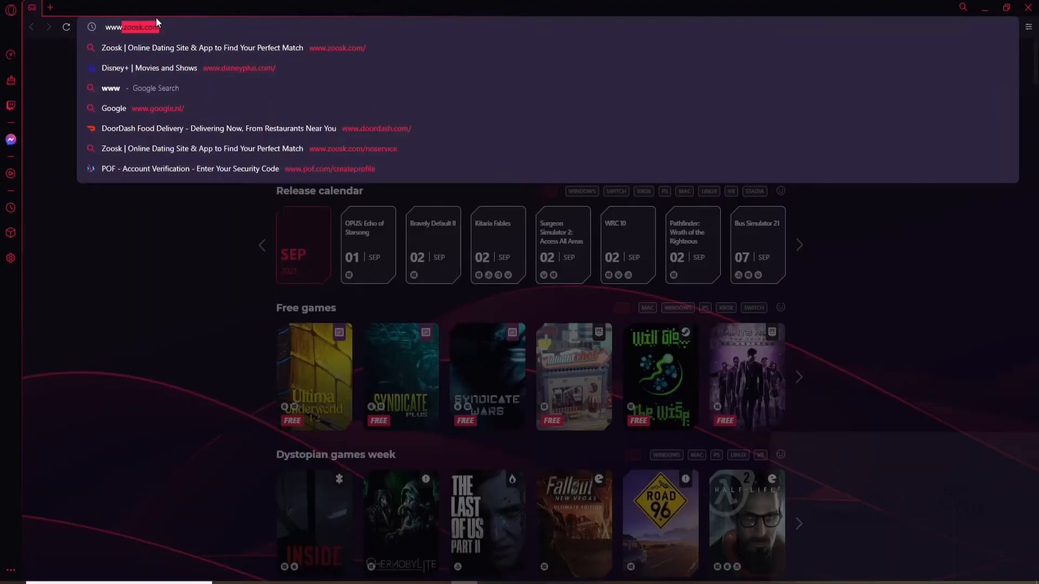
type("www.woodforest.com")
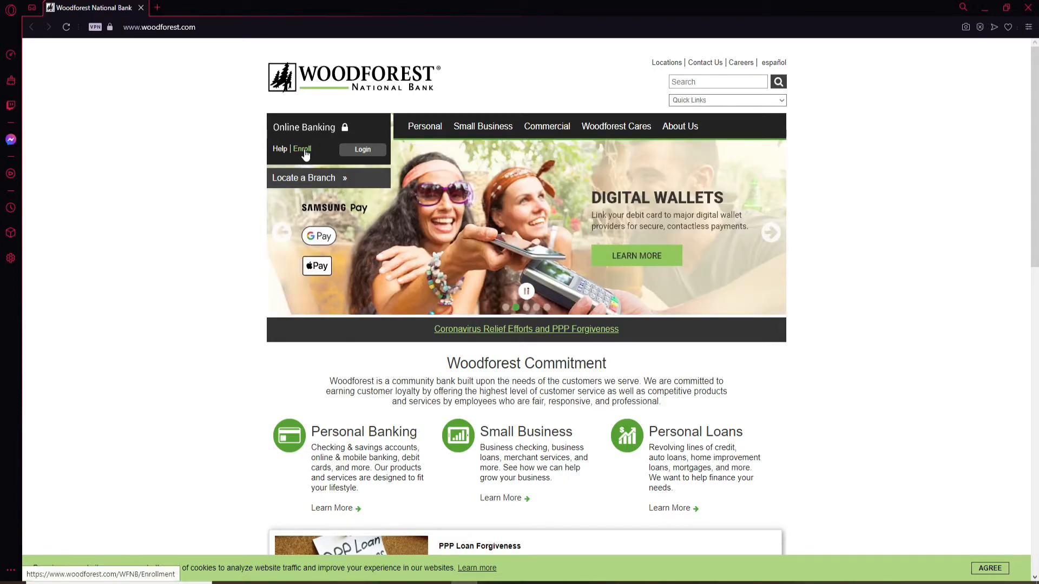
- Go to Online Banking Enroll and start the 'Click Here to Sign Up!' enrollment form
left_click(302, 148)
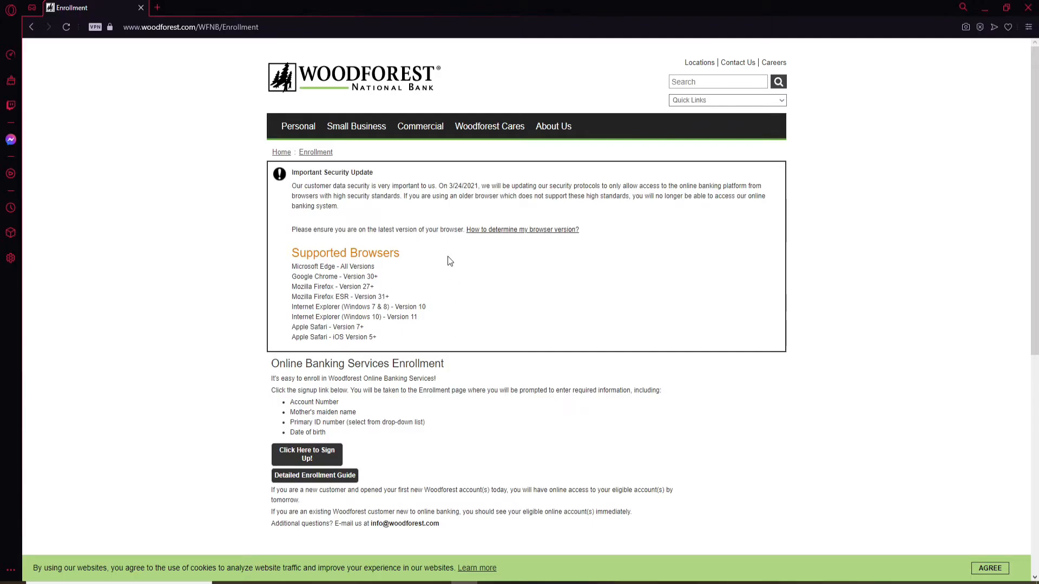
scroll("down", 3)
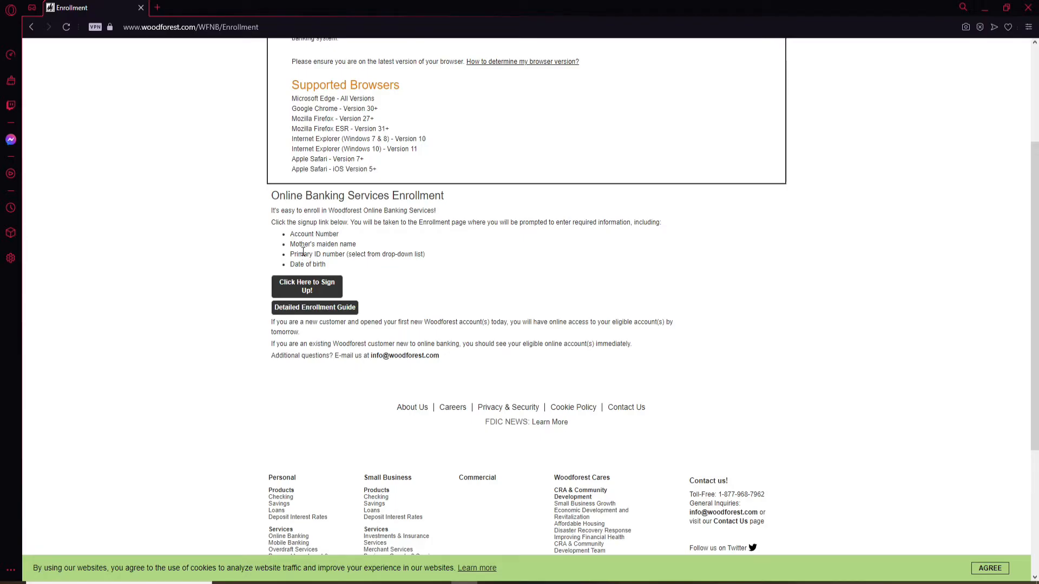
mouse_move(343, 230)
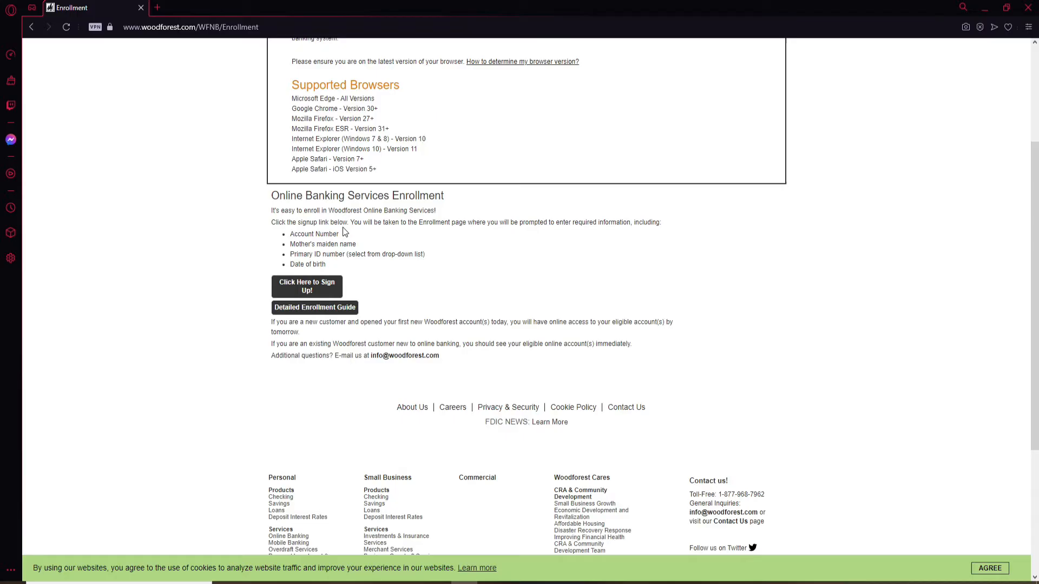
mouse_move(329, 256)
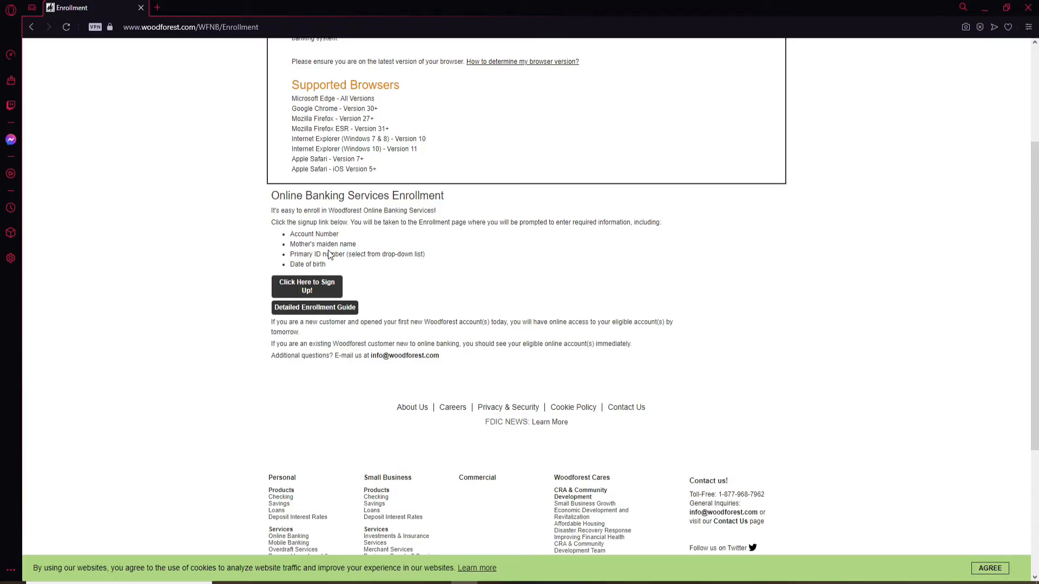
mouse_move(306, 286)
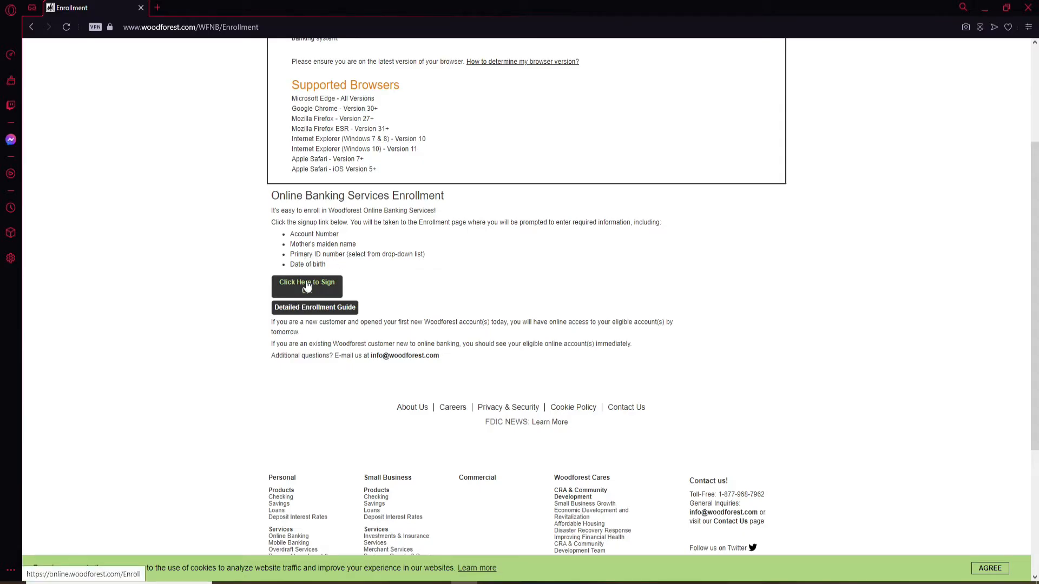
left_click(306, 284)
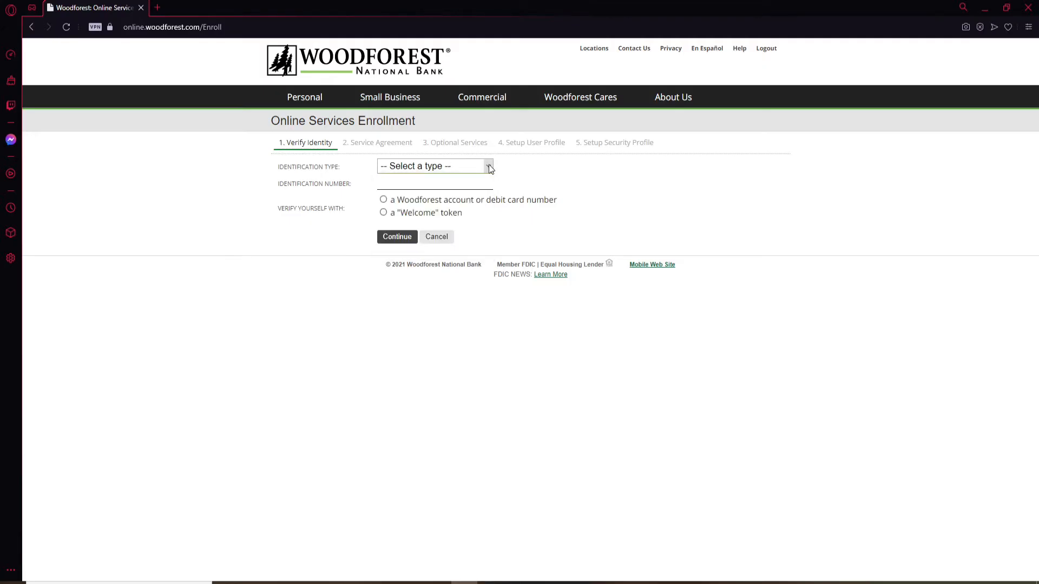
left_click(434, 165)
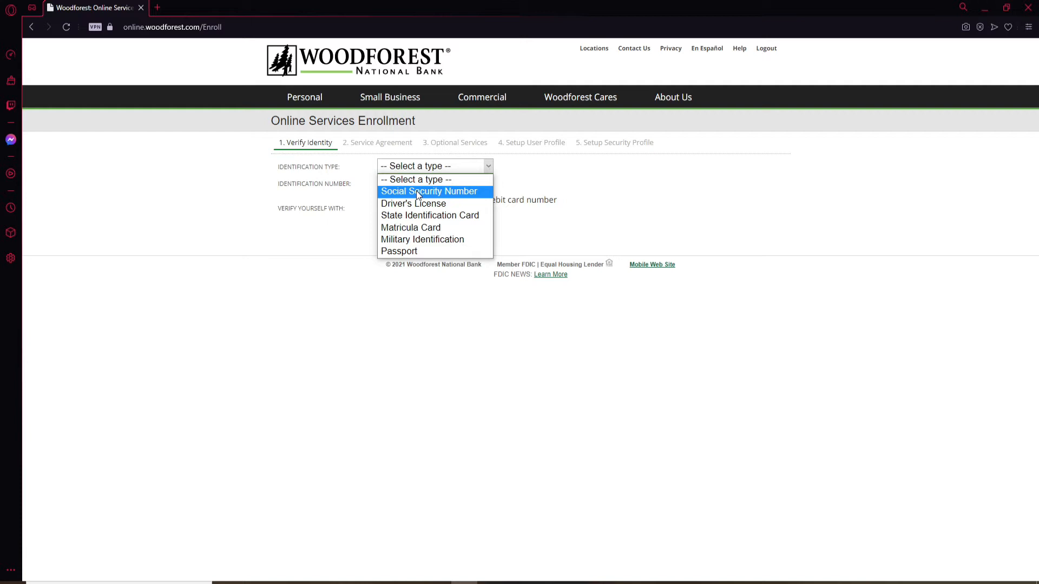
left_click(428, 191)
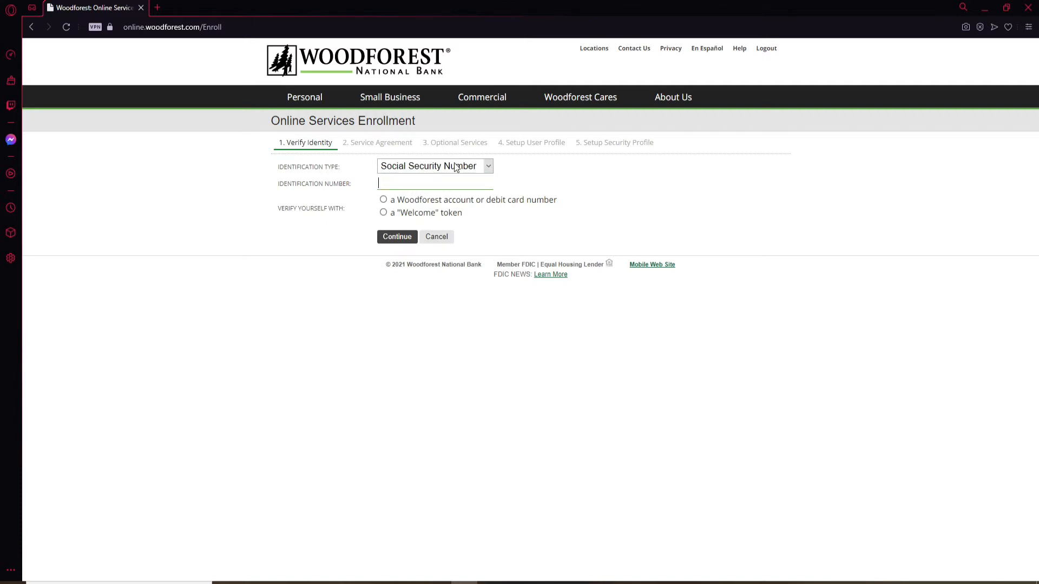
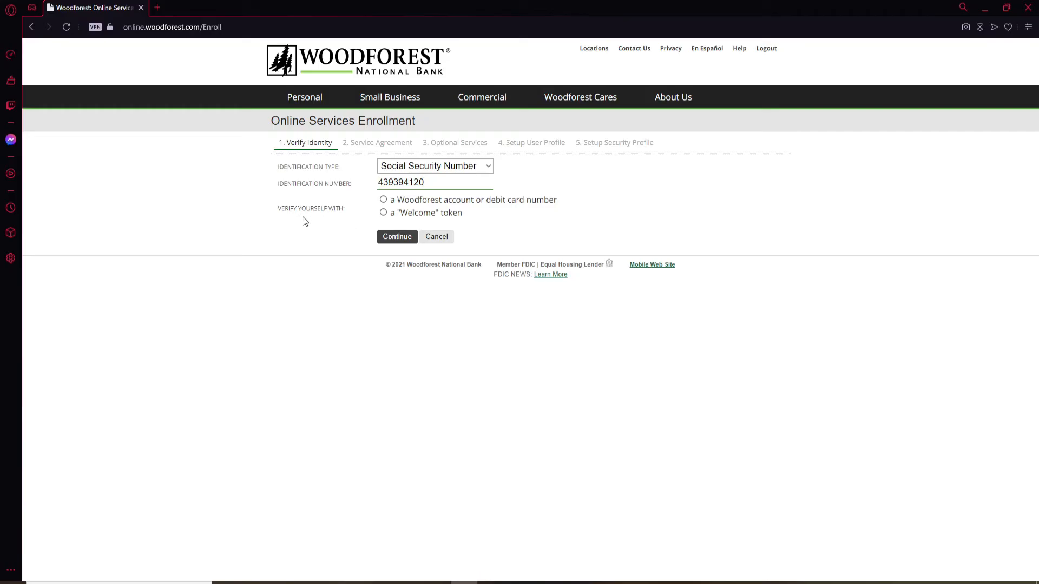
mouse_move(373, 216)
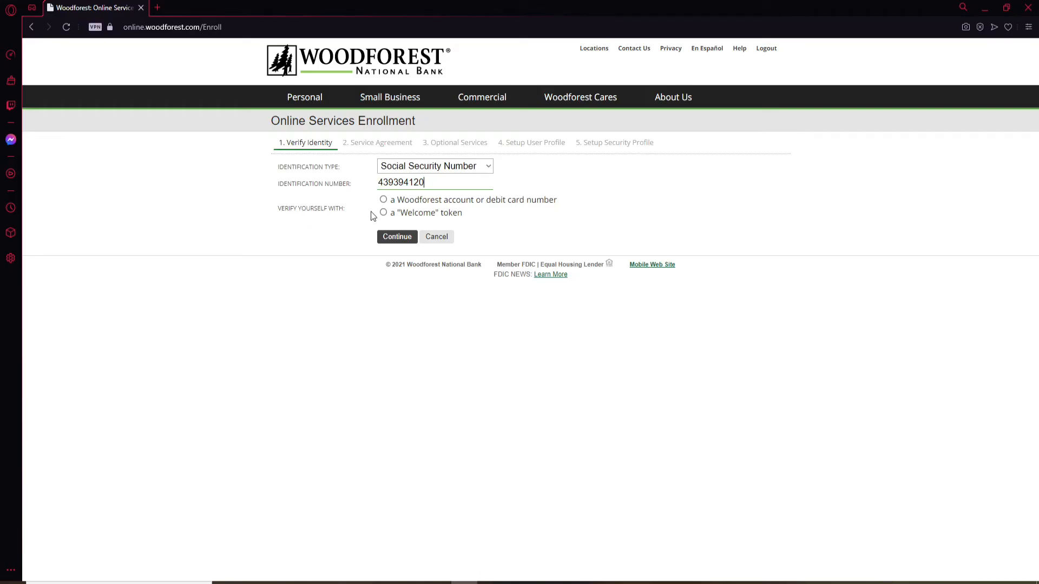
mouse_move(440, 206)
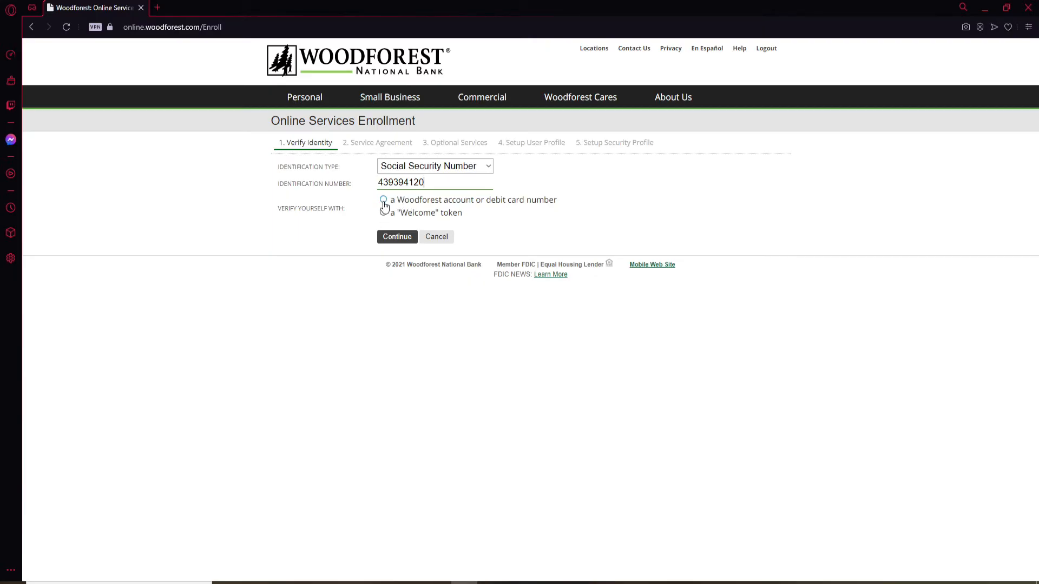
left_click(382, 199)
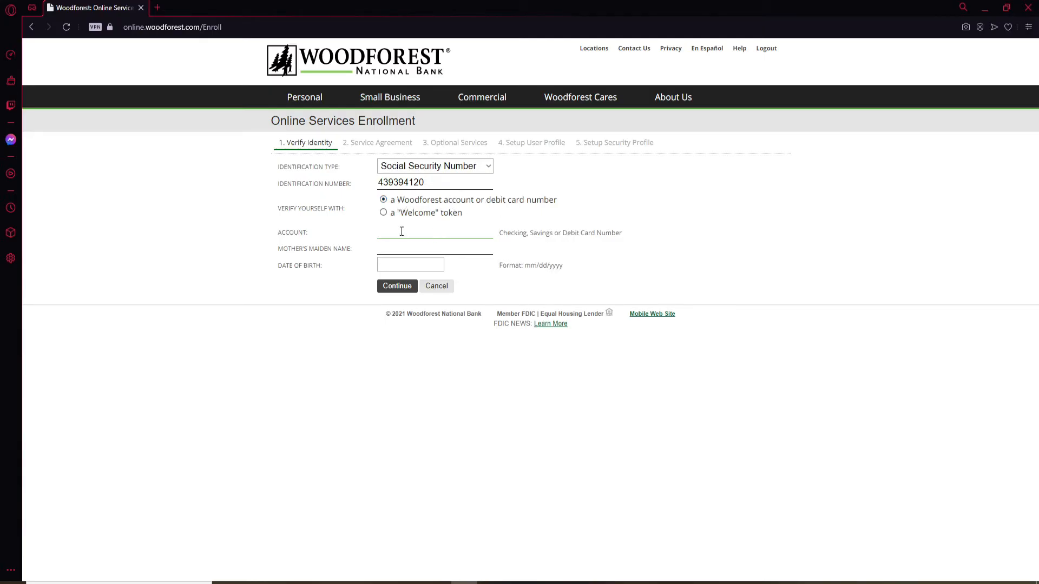
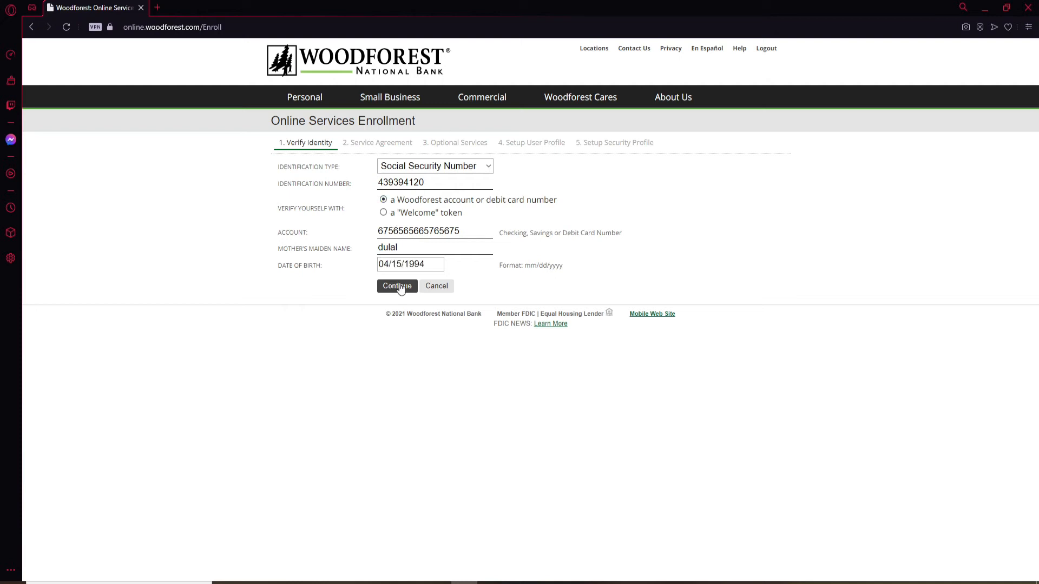